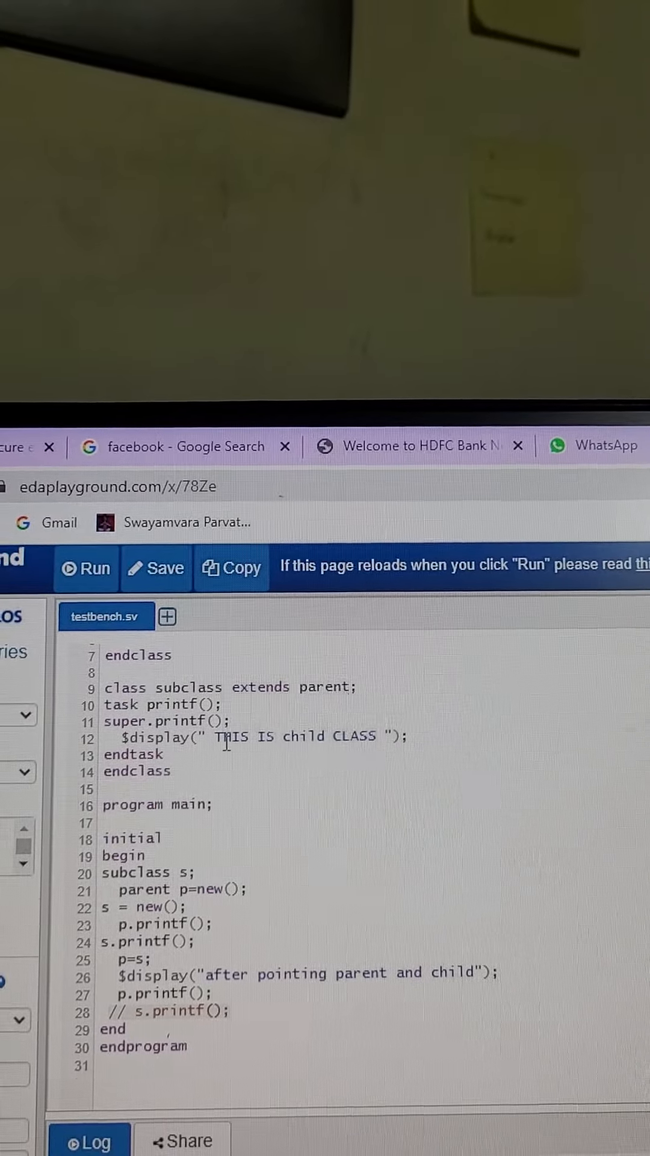
Run the parent/subclass testbench so the log prints the PARENT CLASS and child CLASS messages
scroll(up, 3)
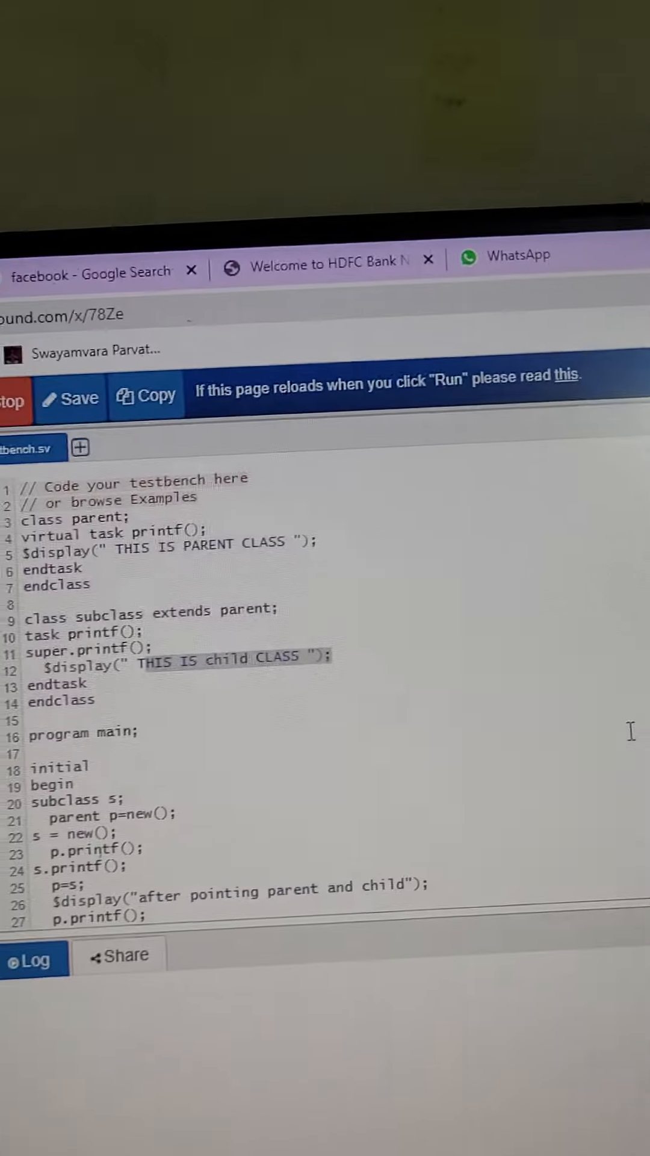
click(13, 399)
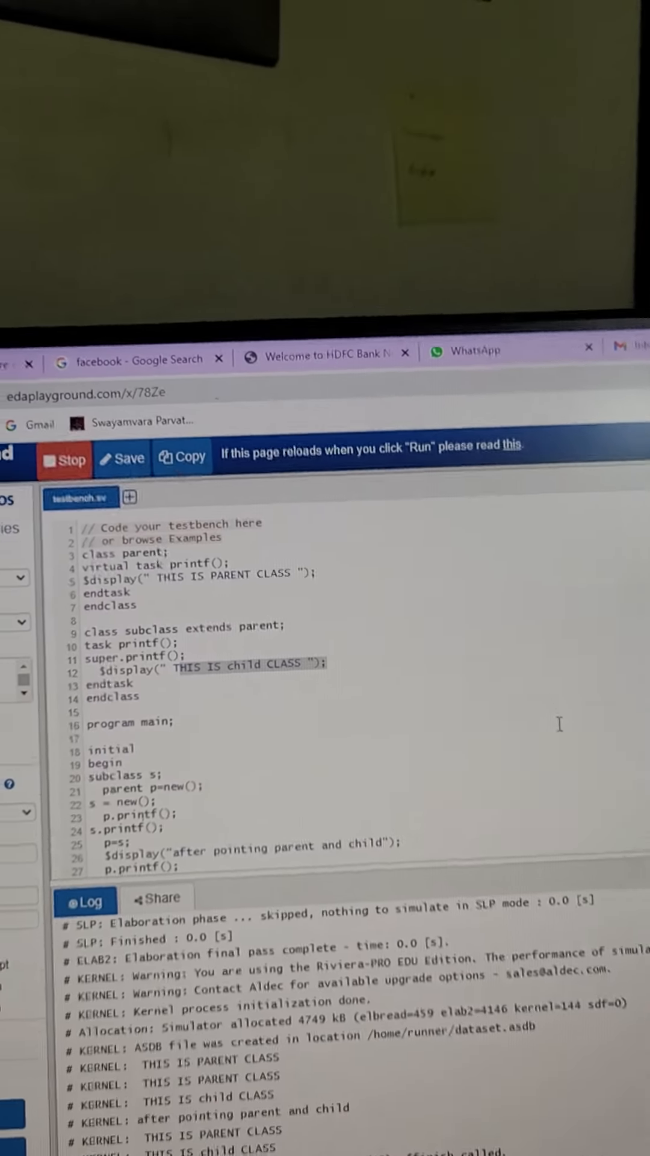